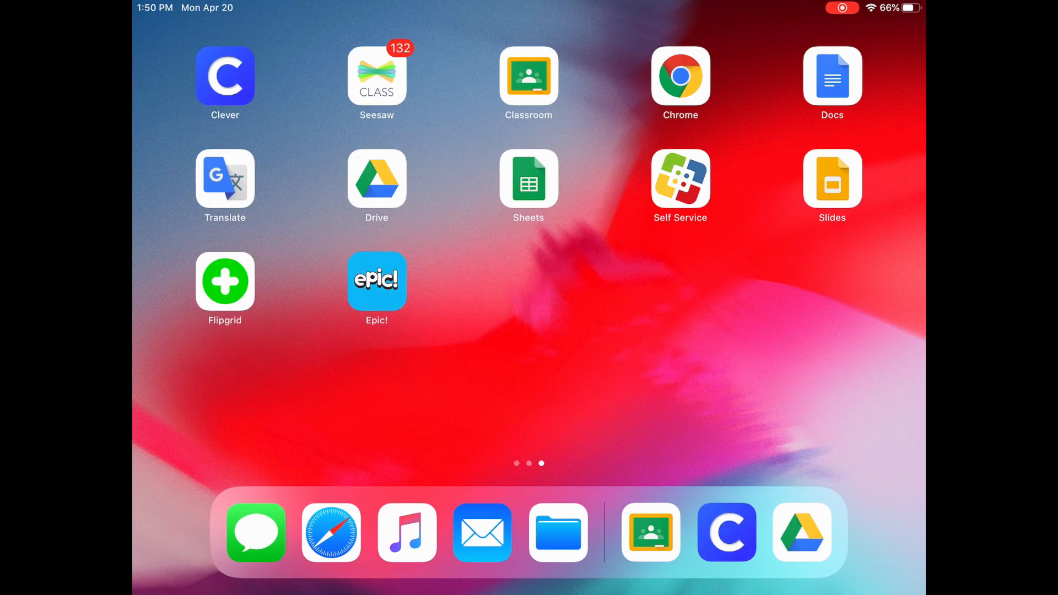
- Browse through the Self Service school app catalog
left_click(680, 170)
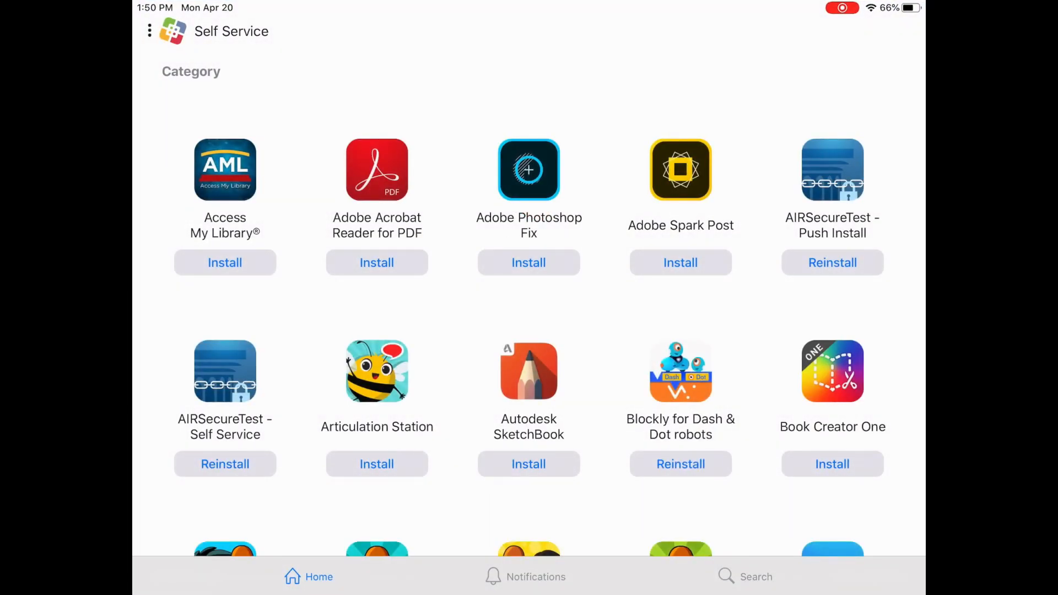
scroll("down", 3)
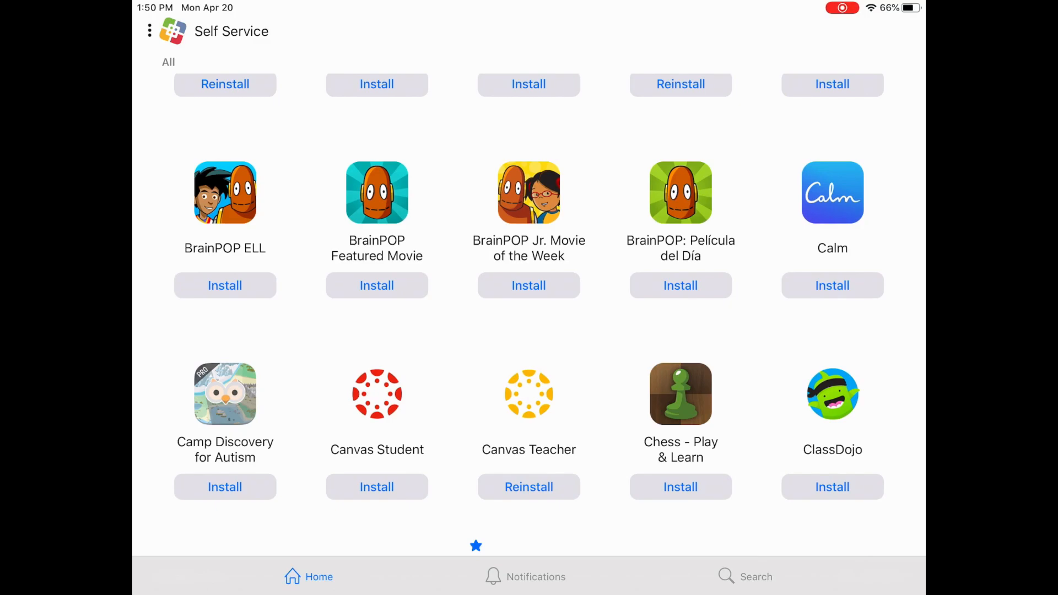
scroll("down", 3)
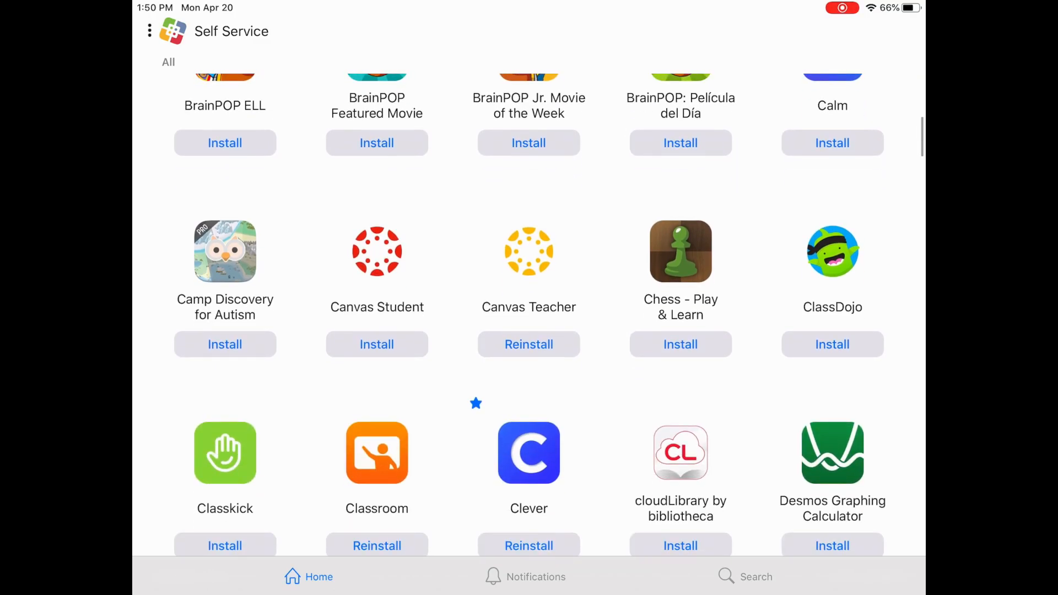
scroll("down", 3)
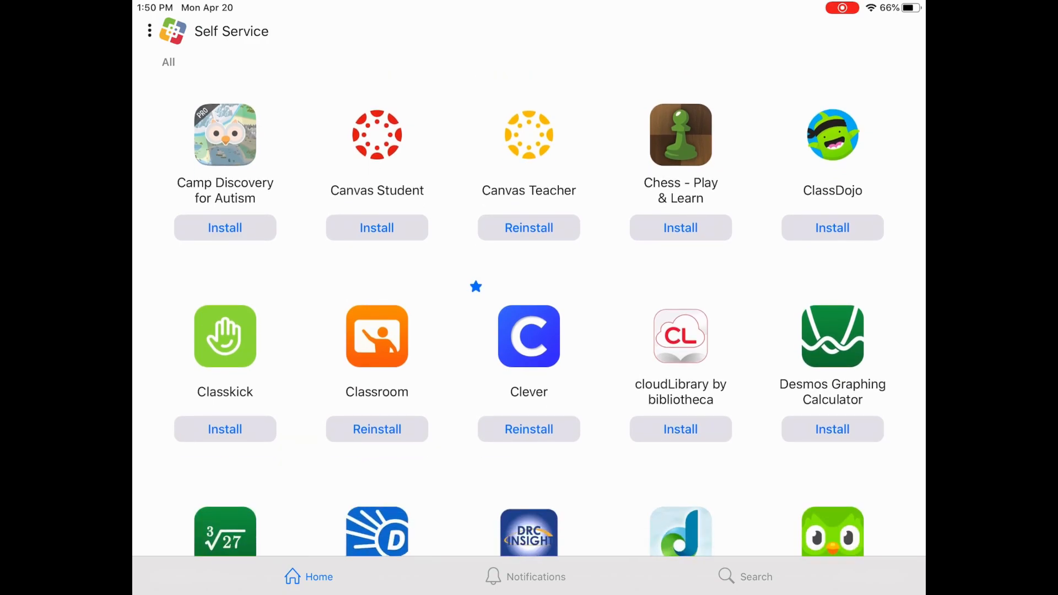
scroll("down", 3)
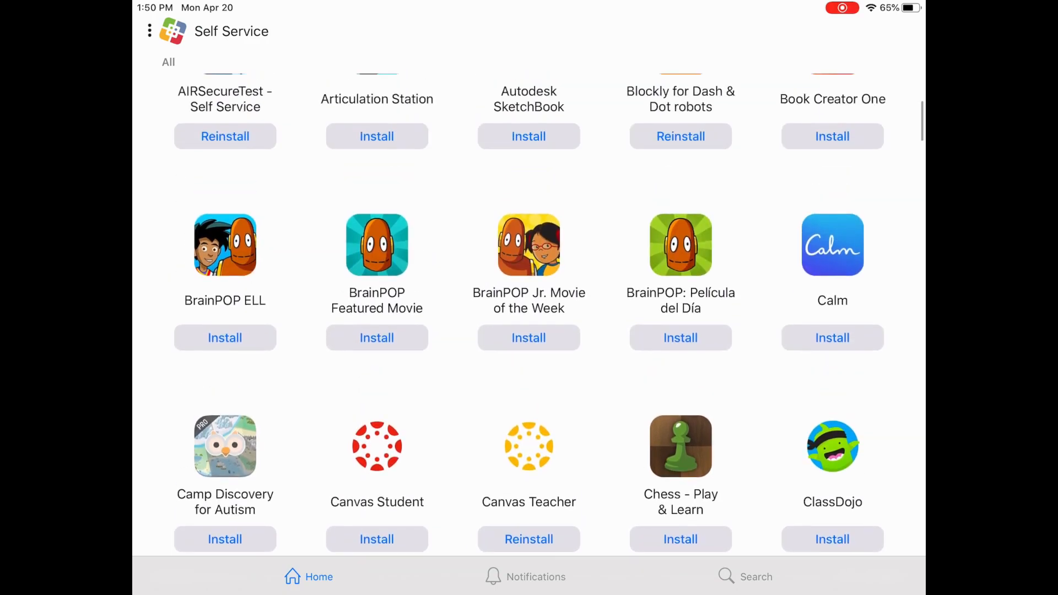
scroll("up", 3)
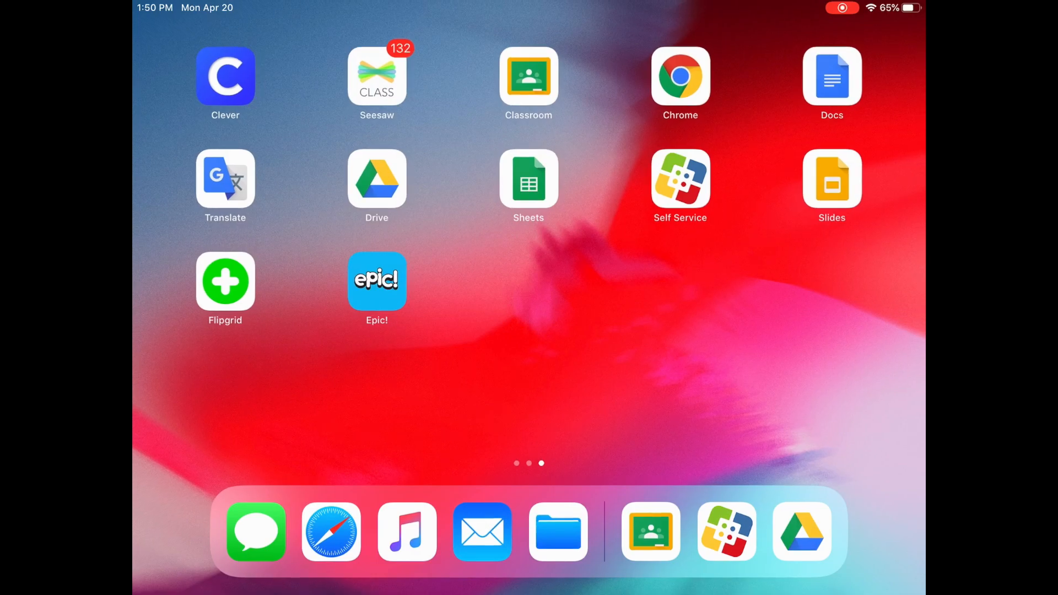
- In Clever, choose username login and sign in through the school Google account
left_click(225, 76)
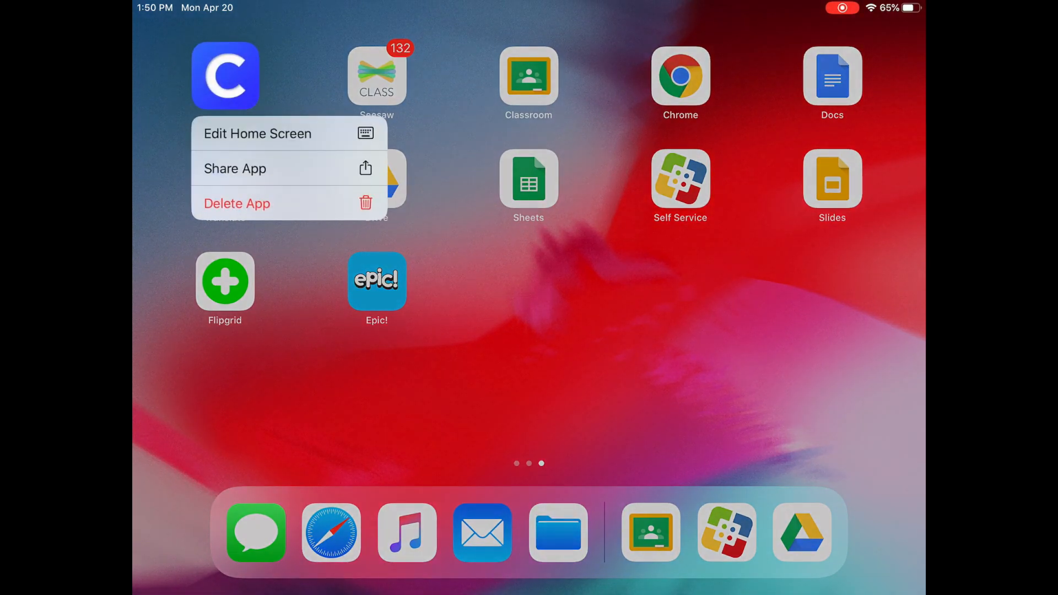
left_click(225, 75)
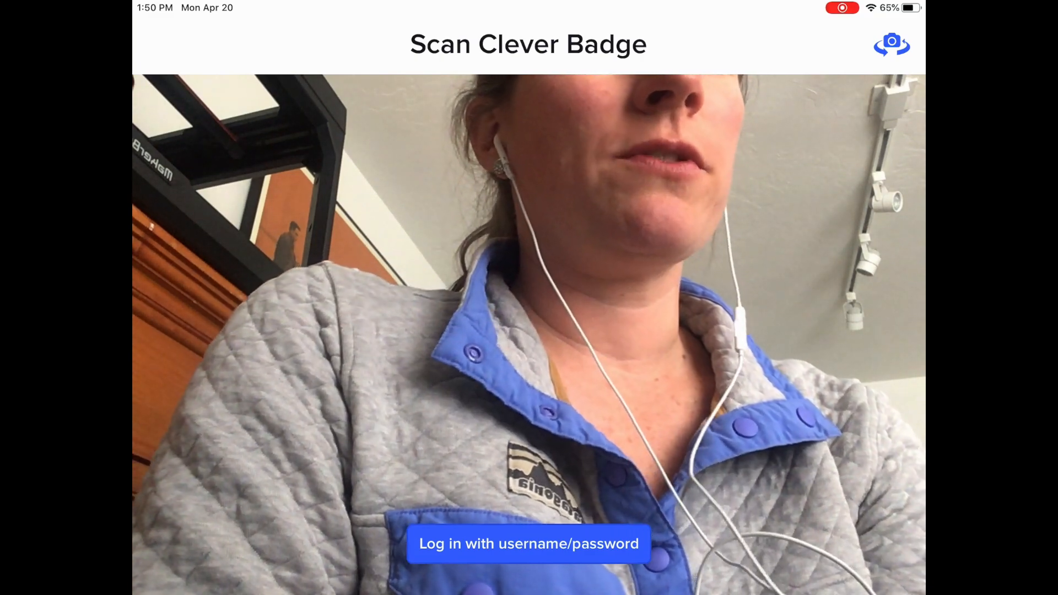
left_click(528, 543)
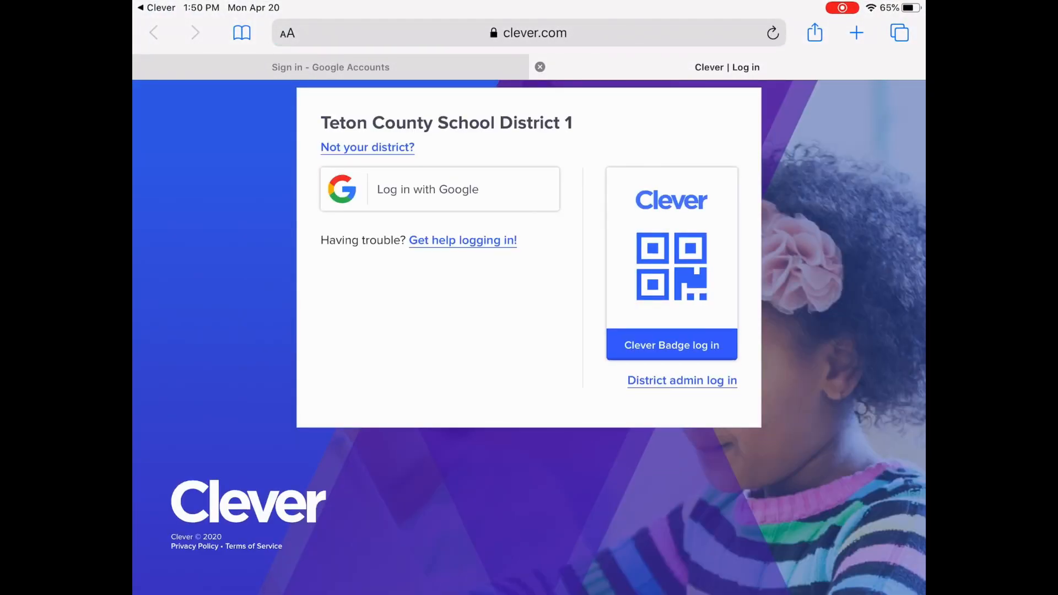
left_click(439, 188)
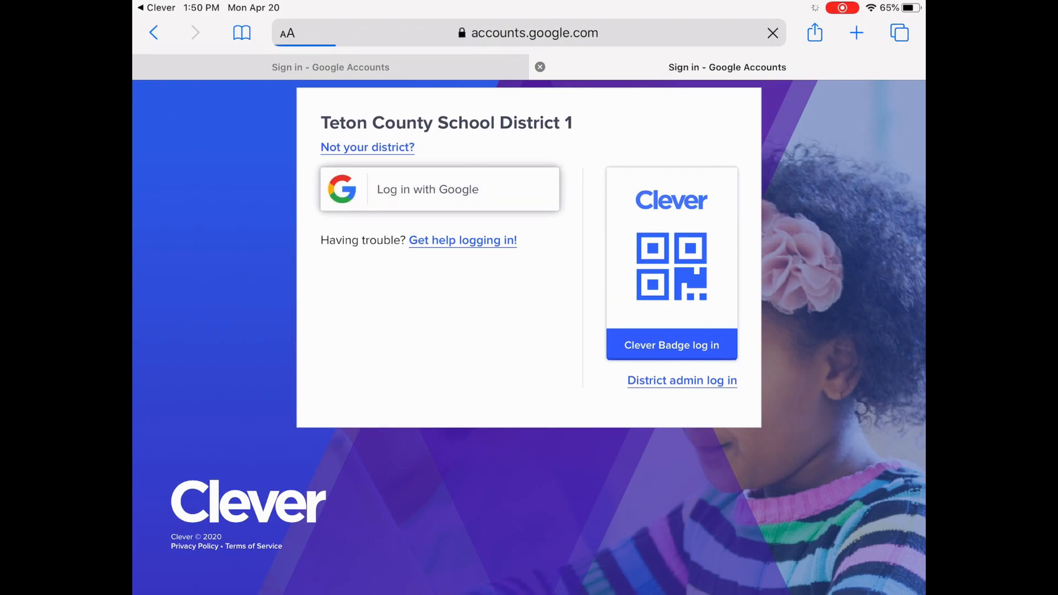
left_click(427, 189)
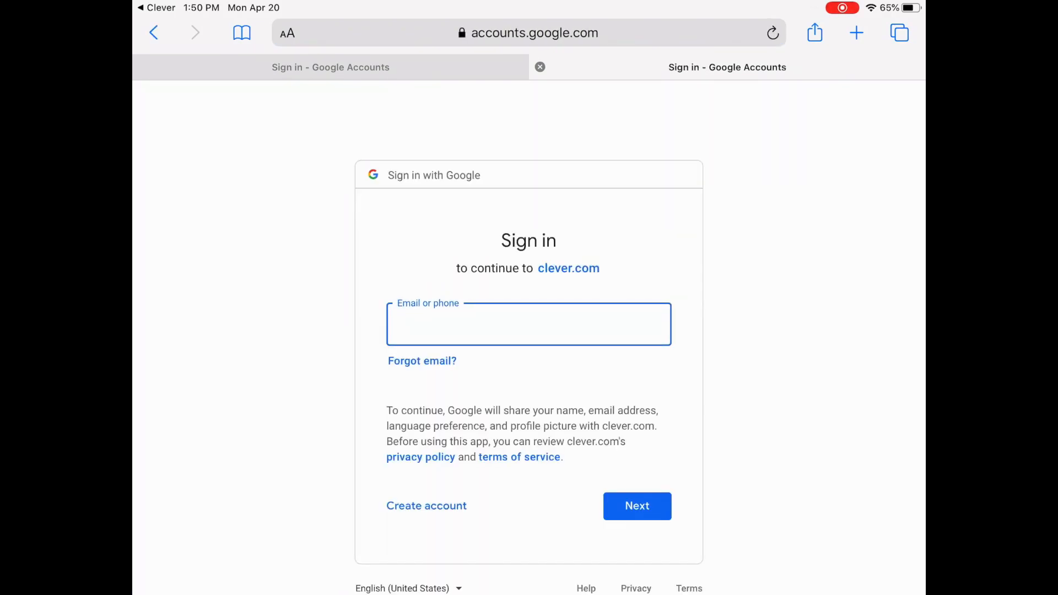
- Enter the school .org email and password to reach the Jackson Elementary Clever portal
left_click(528, 324)
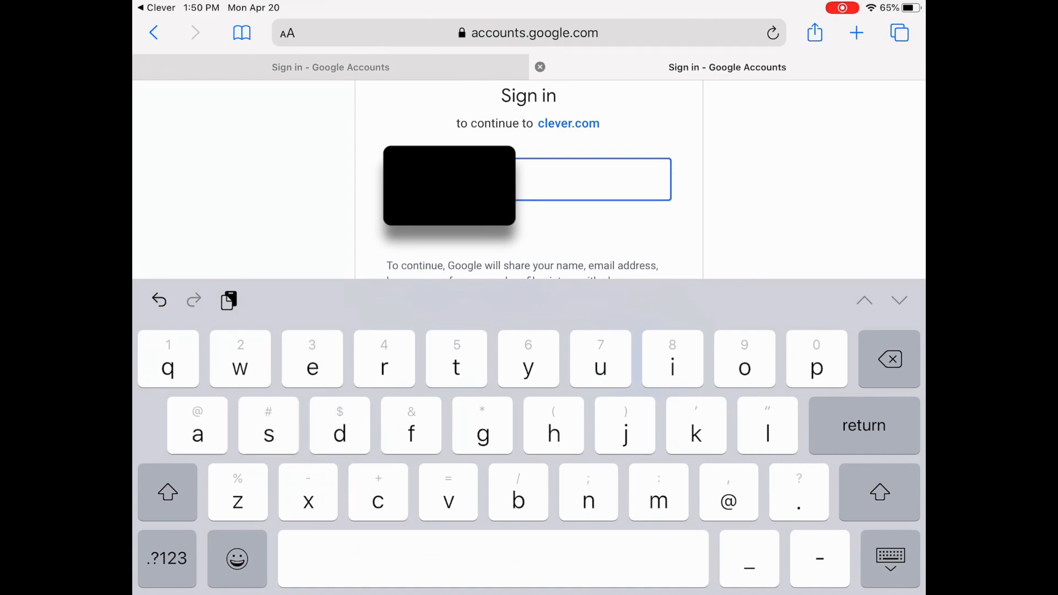
type(".org")
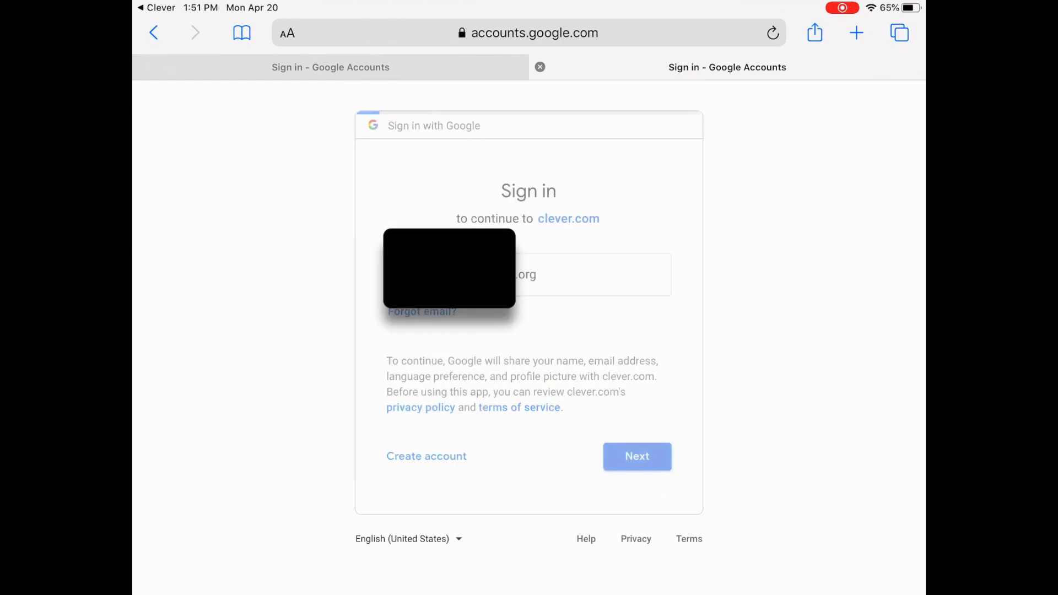
left_click(636, 457)
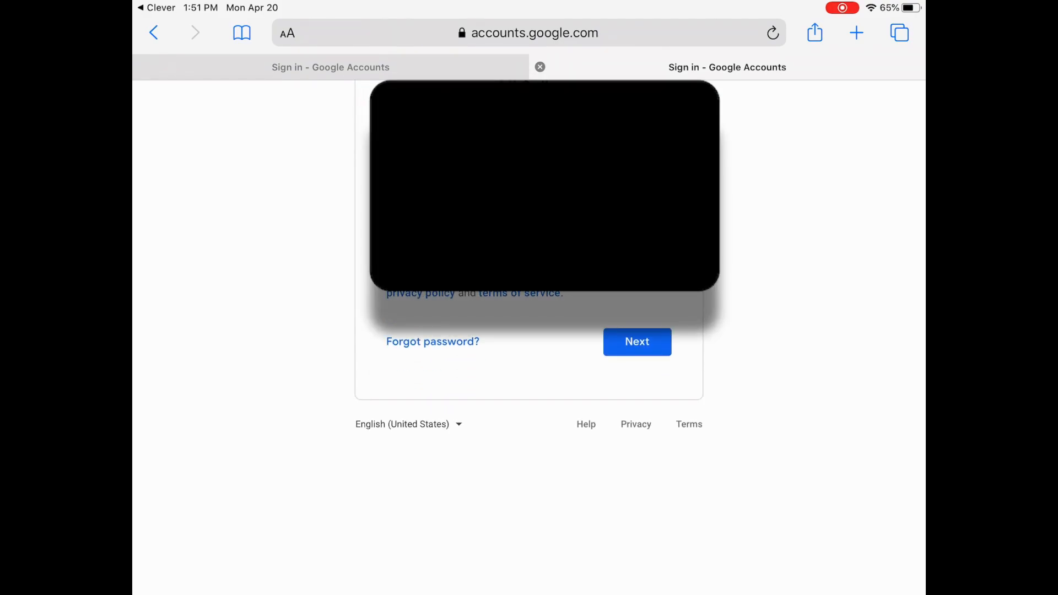
left_click(636, 342)
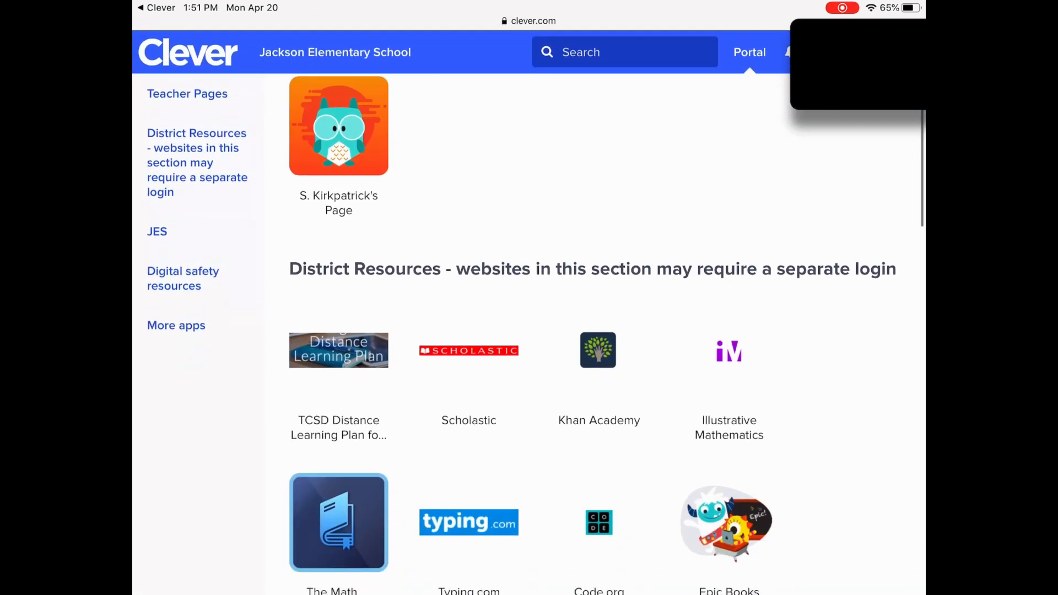
- Scroll the Clever portal down to More apps where Google Drive is listed
scroll("down", 3)
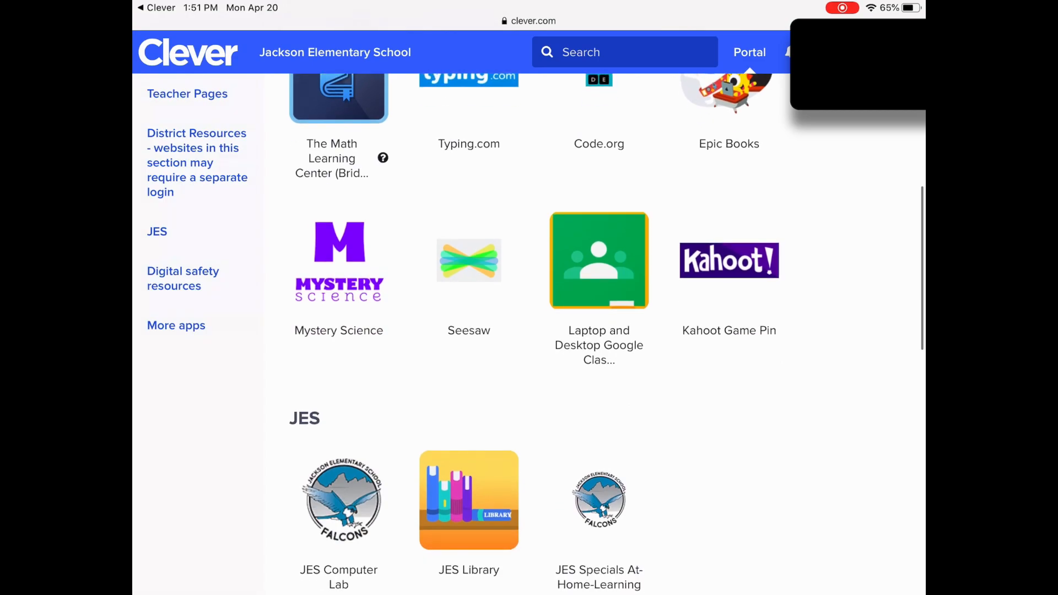
scroll("down", 3)
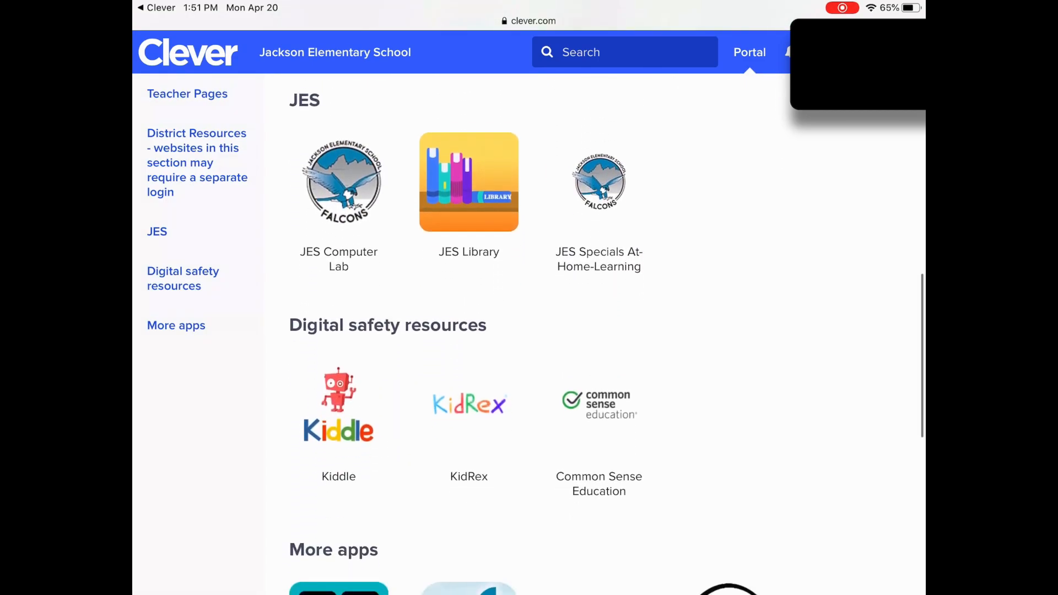
scroll("down", 3)
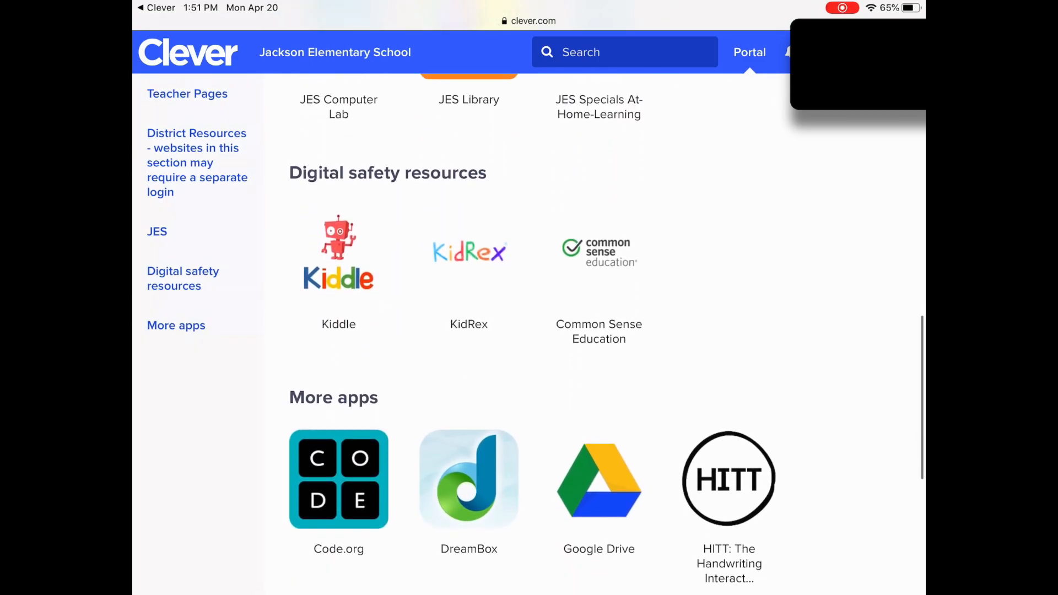
scroll("down", 3)
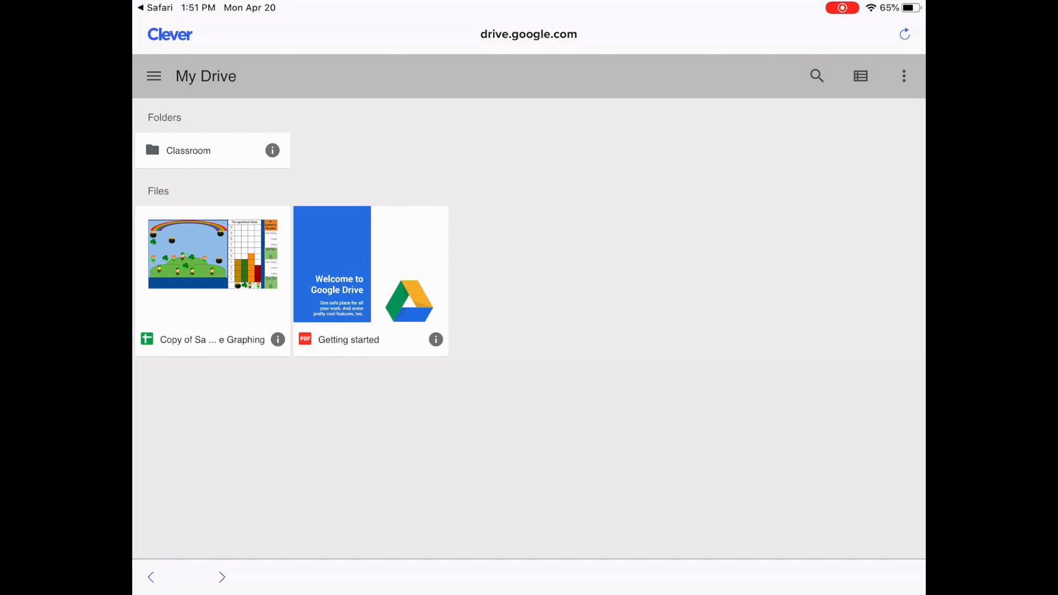
- Dismiss Drive's New menu and show the Google apps grid with Docs, Sheets, Slides and Classroom
left_click(154, 76)
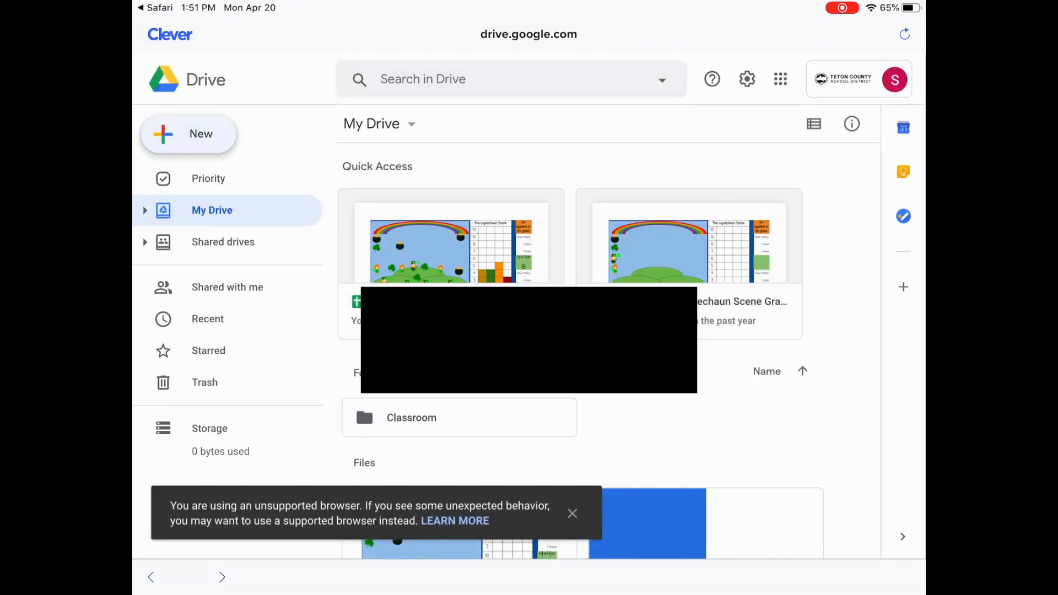
left_click(189, 133)
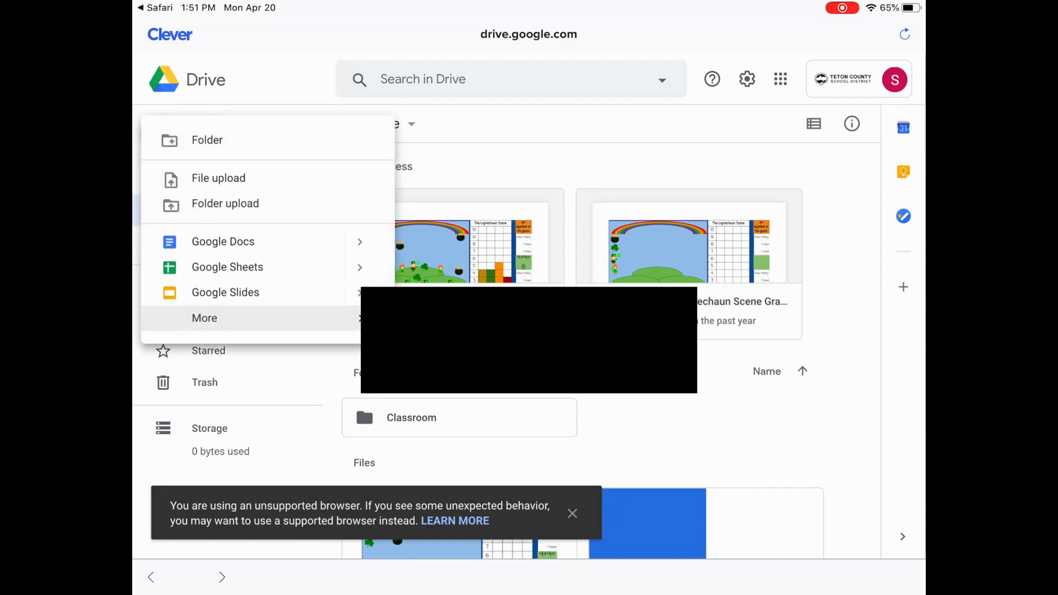
left_click(205, 318)
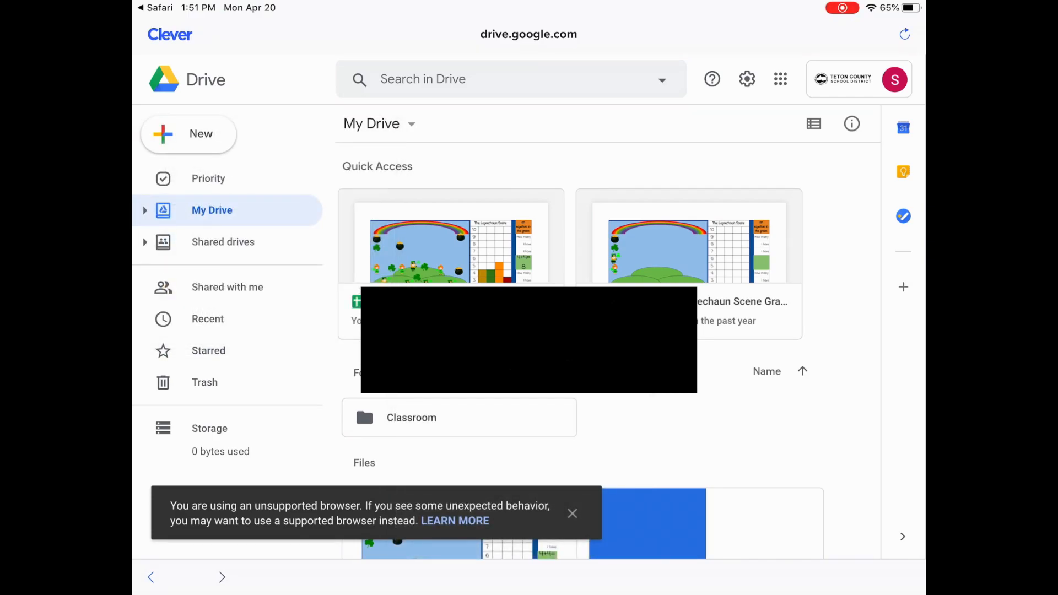
left_click(780, 80)
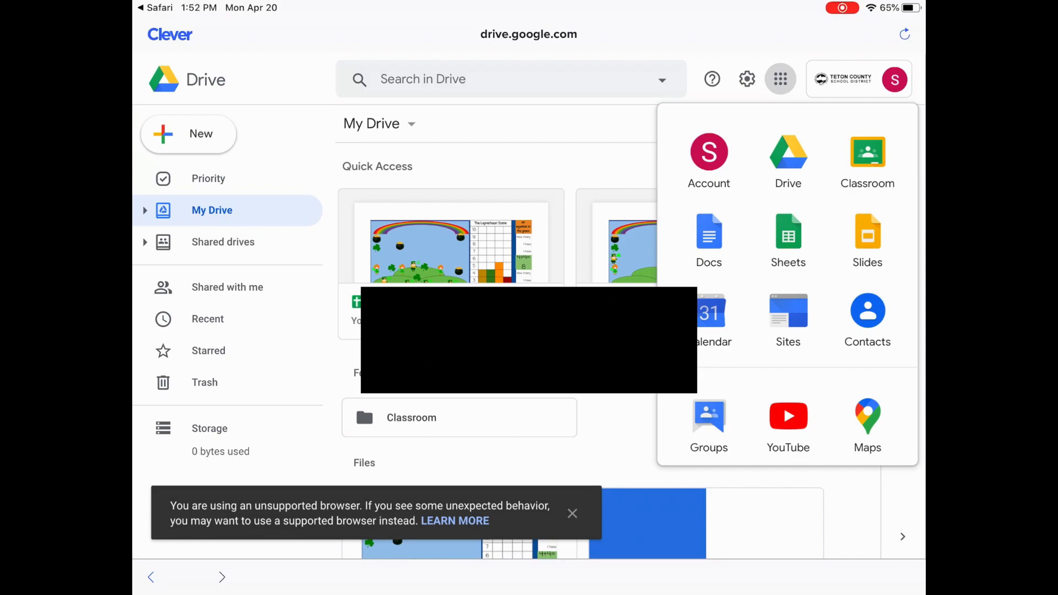
- Sign in to Google Classroom with the school email to list the kindergarten classes to join
left_click(868, 152)
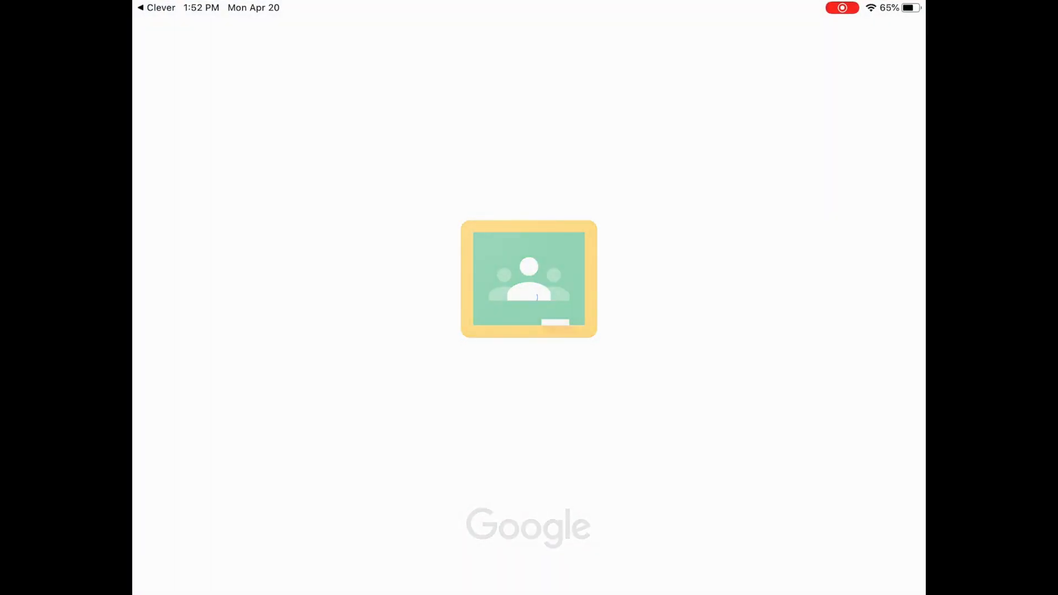
left_click(528, 279)
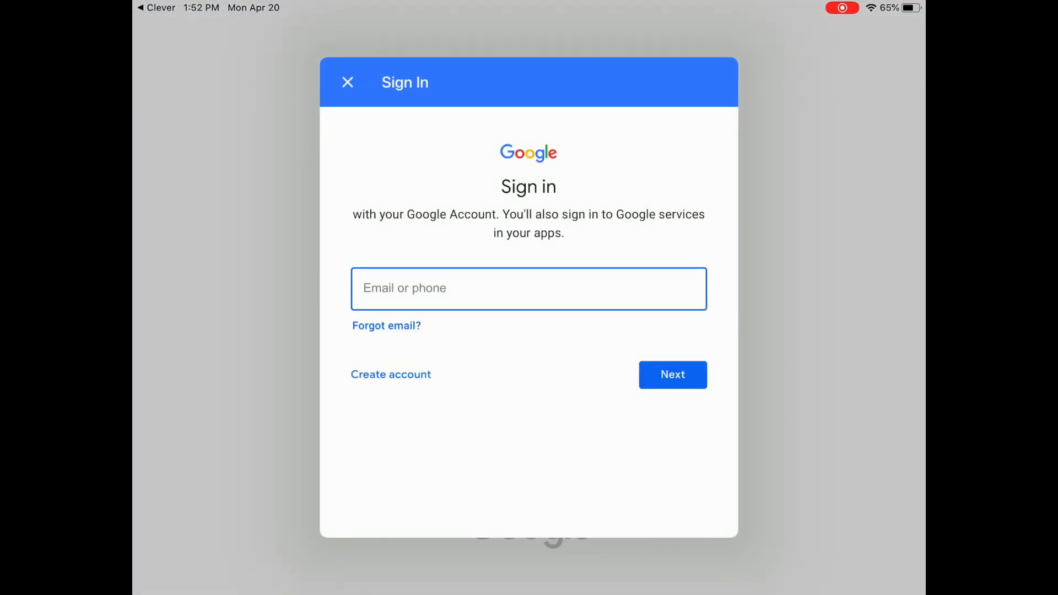
left_click(528, 288)
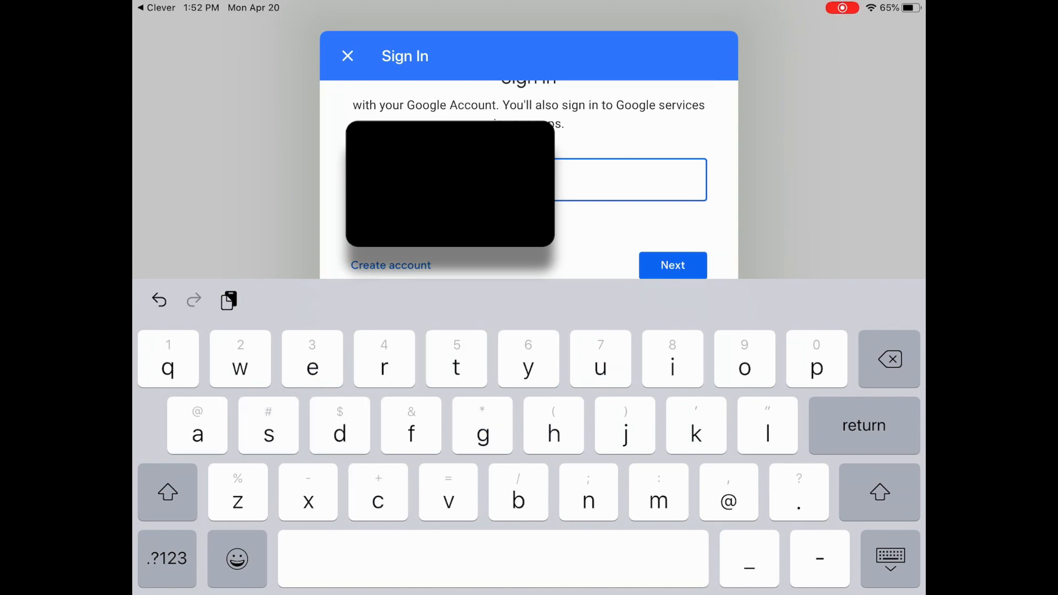
left_click(672, 264)
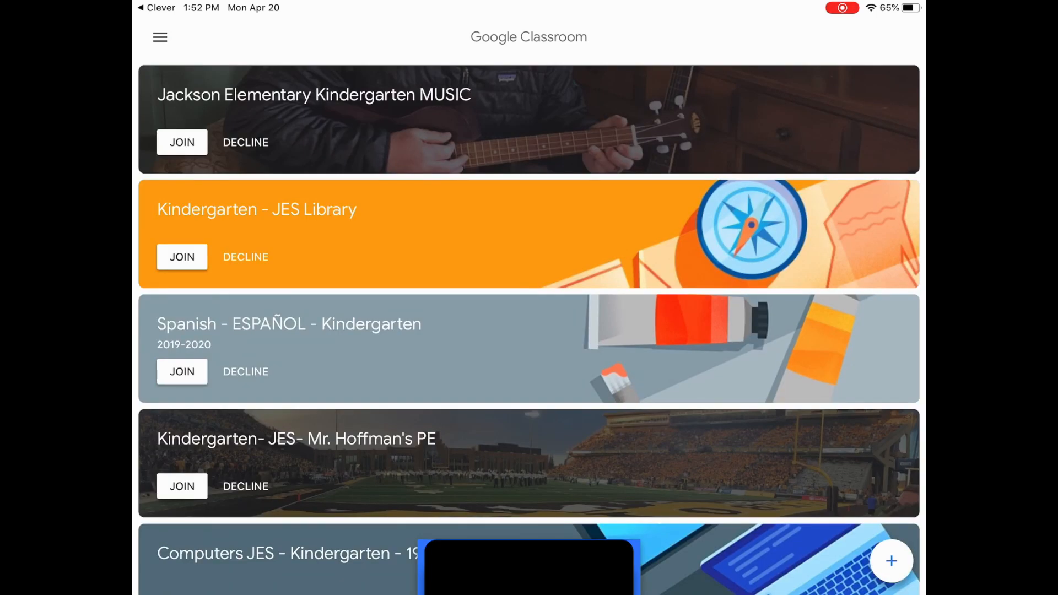
scroll("down", 3)
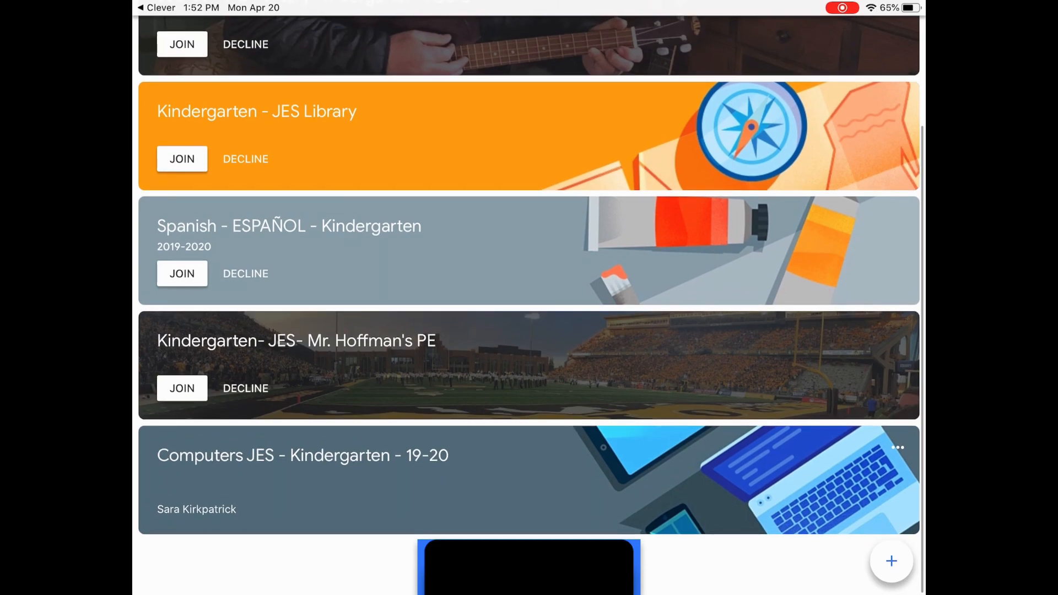
scroll("down", 3)
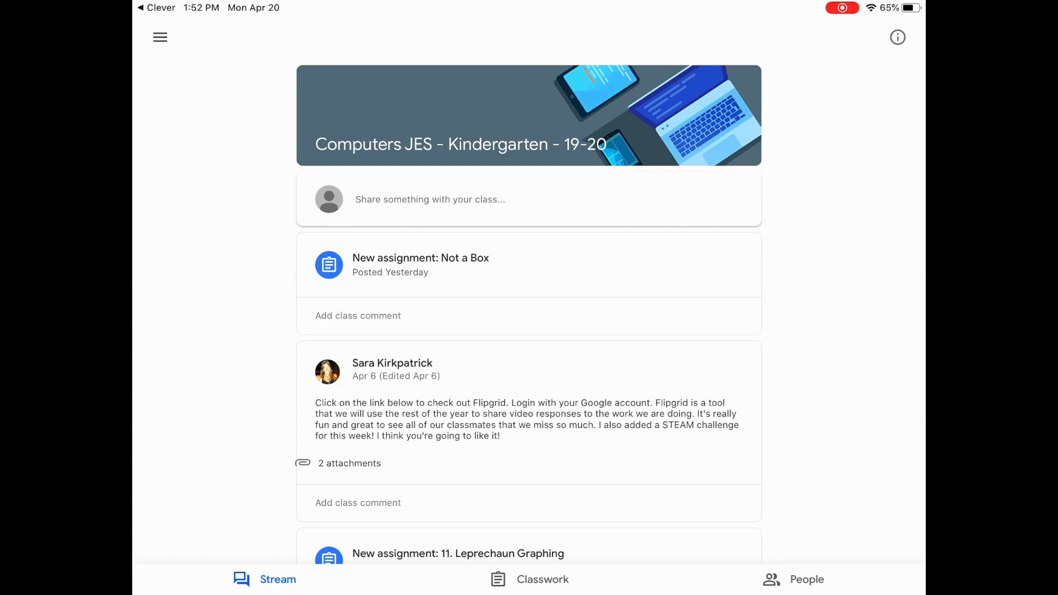
left_click(529, 579)
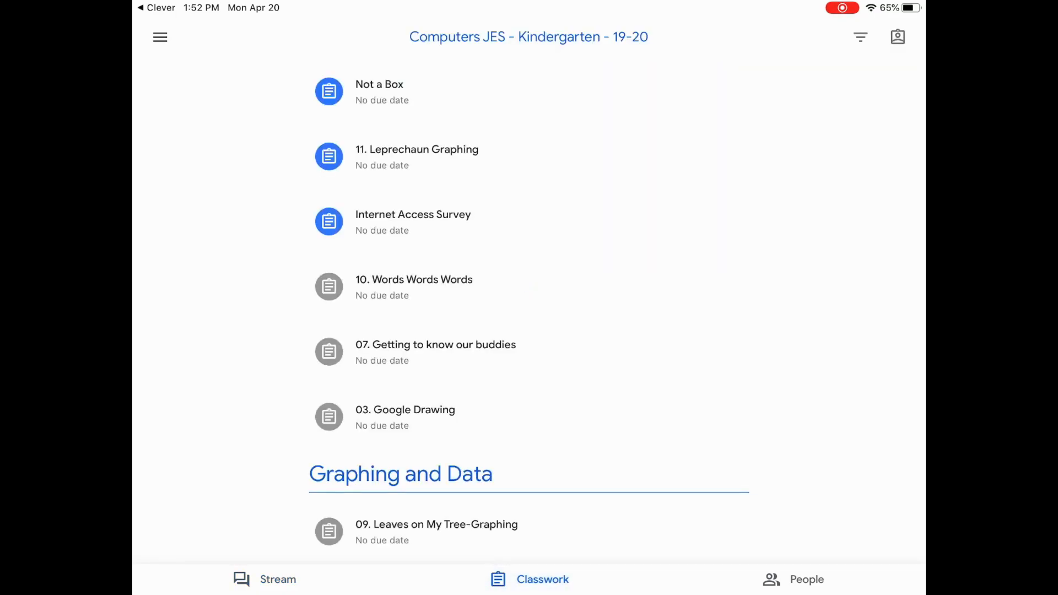
left_click(379, 93)
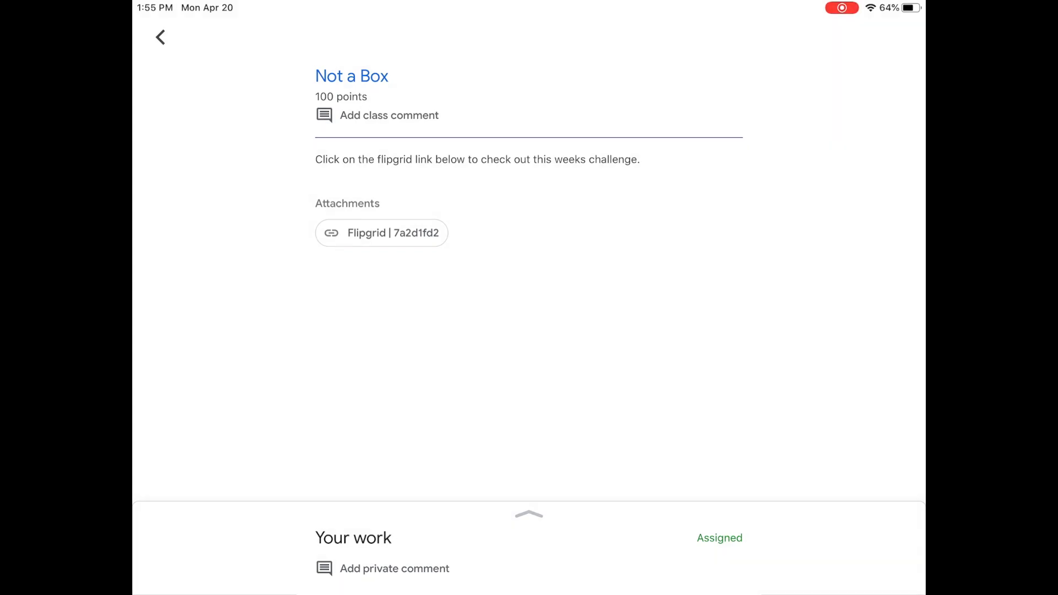
left_click(160, 38)
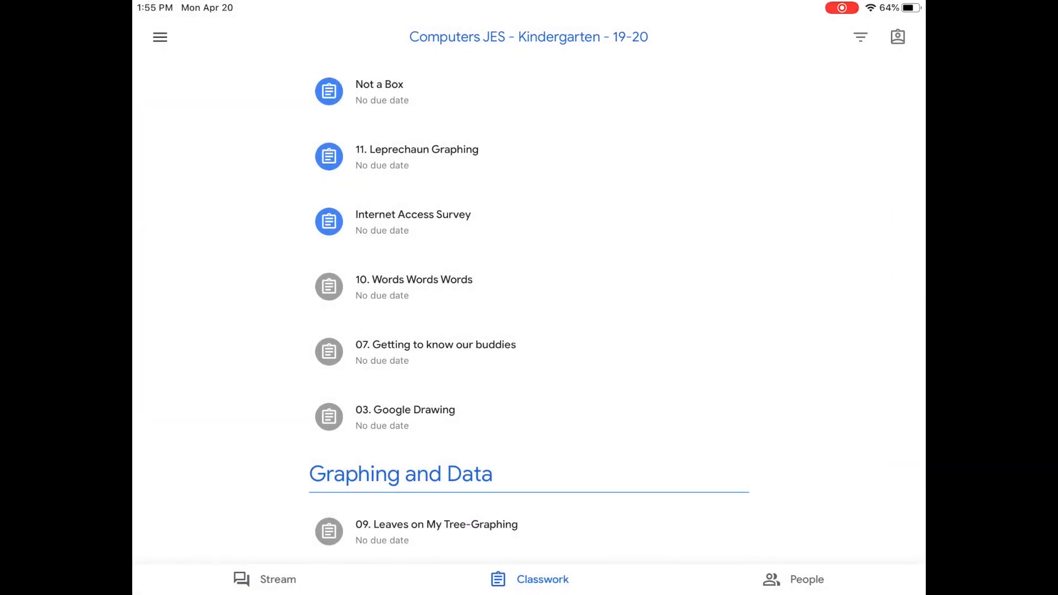
left_click(160, 37)
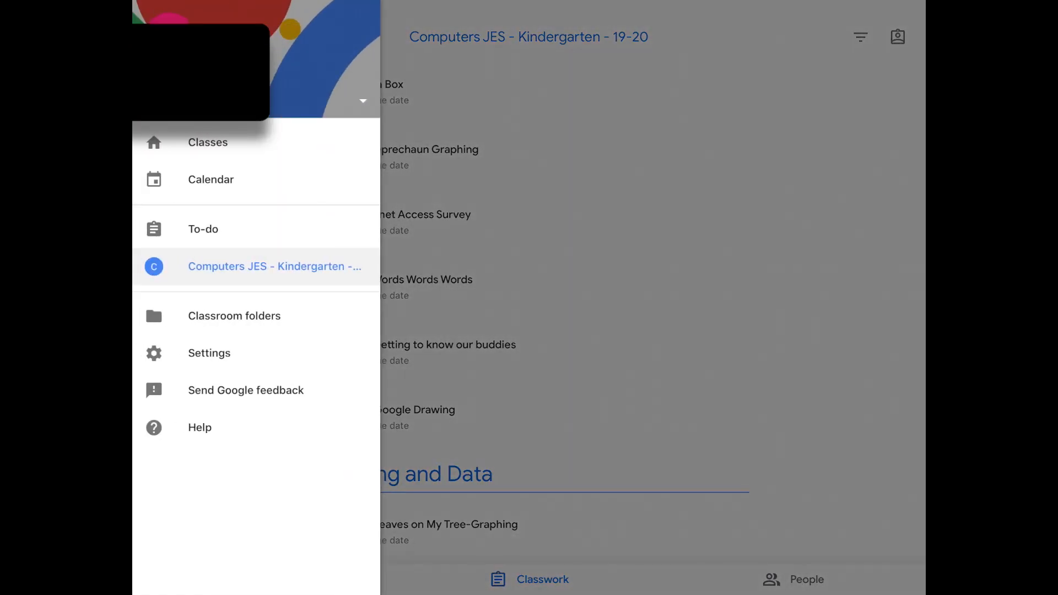
left_click(208, 143)
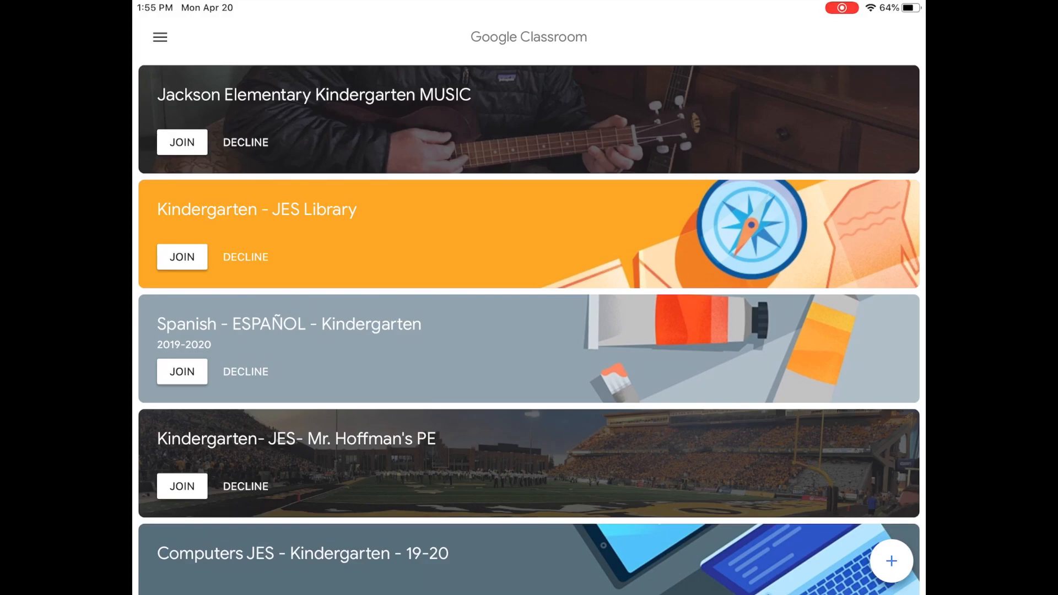
- Switch to Seesaw's 5th grade art class and show Week 4 and Week 3 plans awaiting responses
key("home")
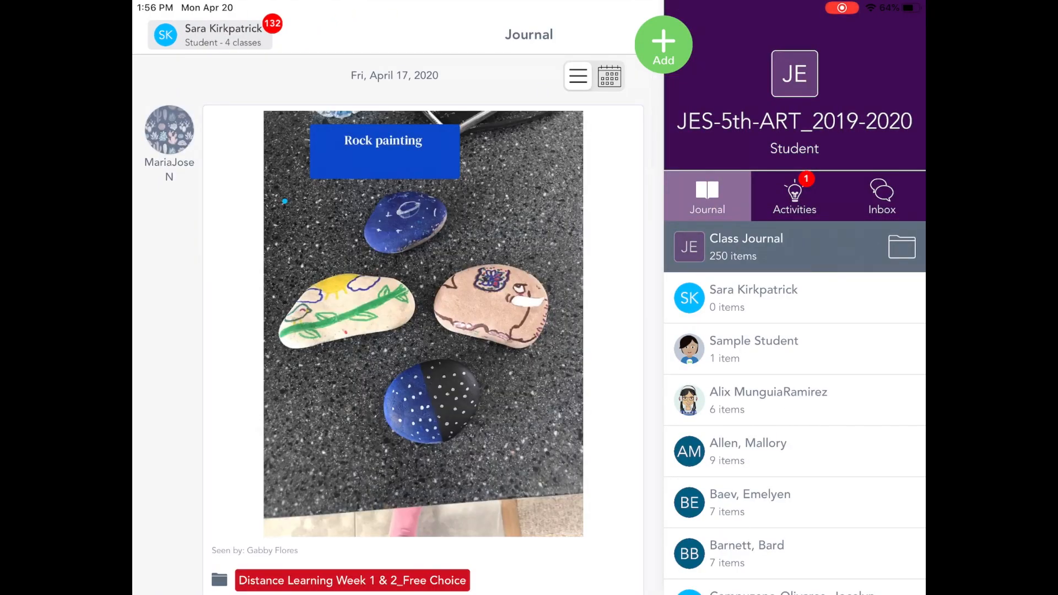
left_click(794, 196)
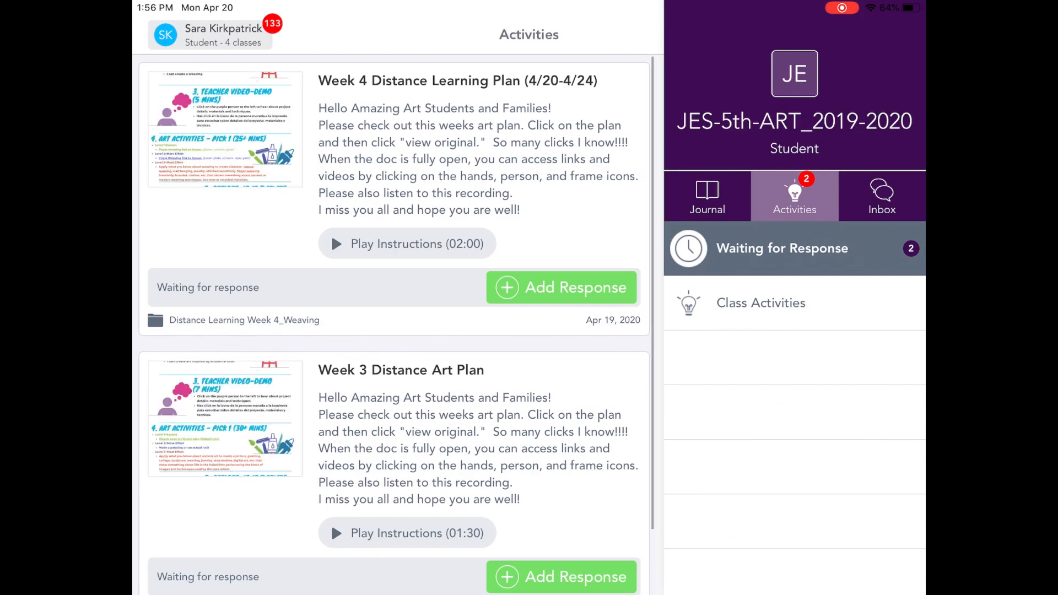
left_click(708, 196)
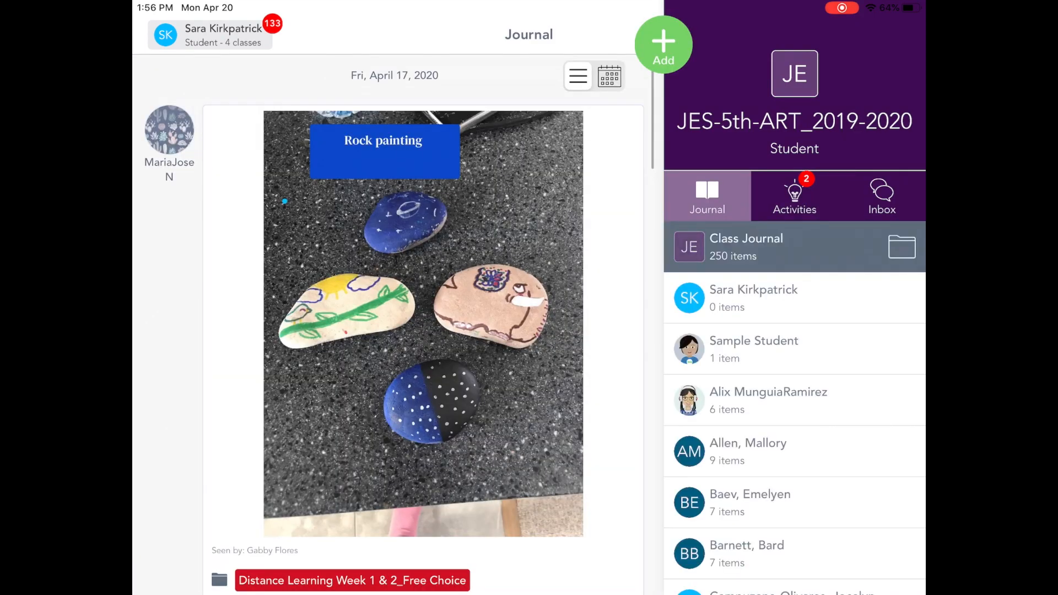
scroll("down", 3)
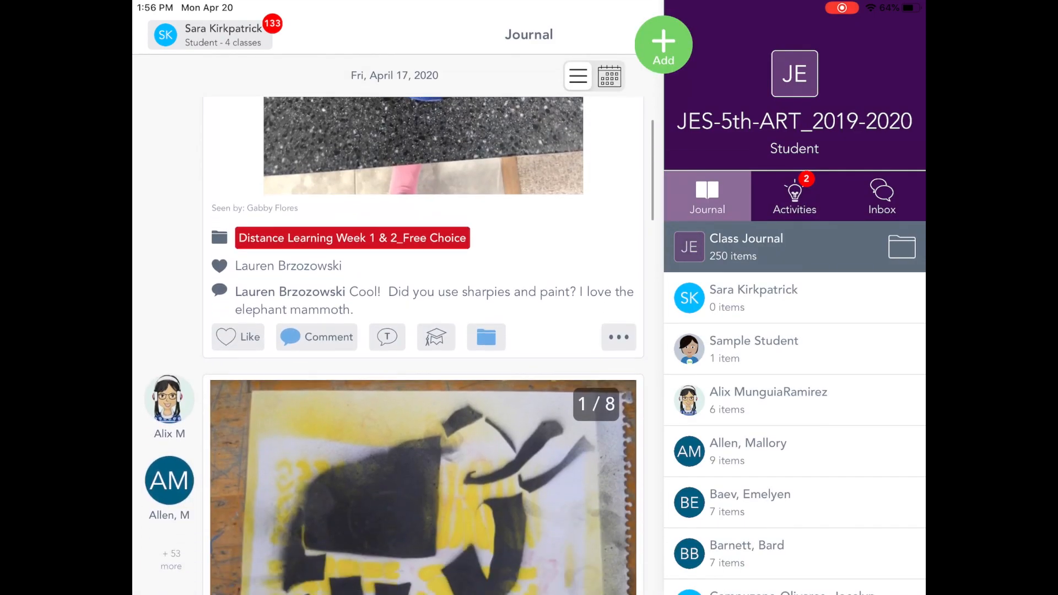
left_click(794, 197)
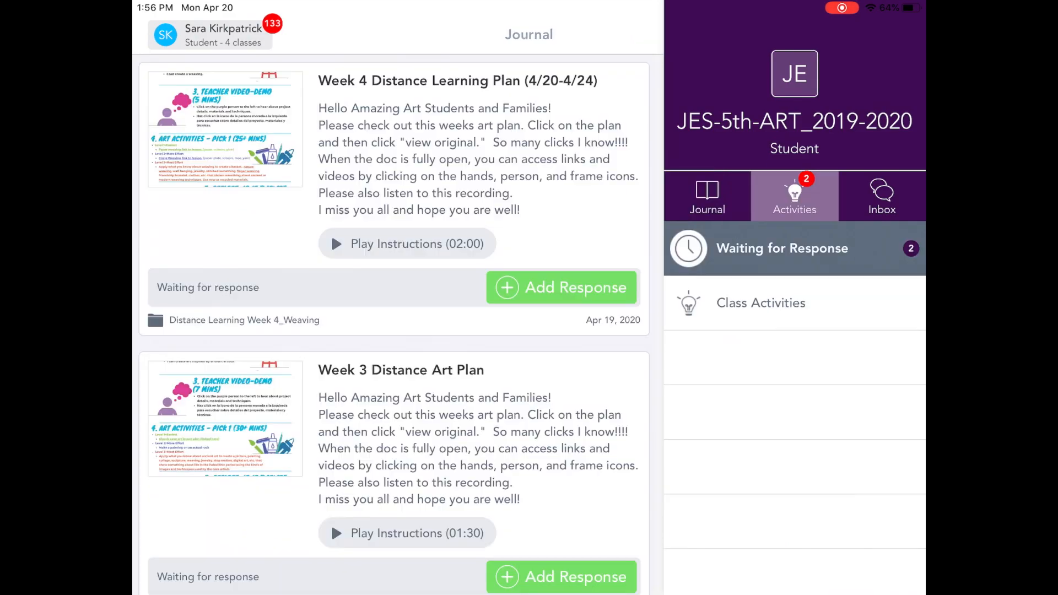
left_click(794, 196)
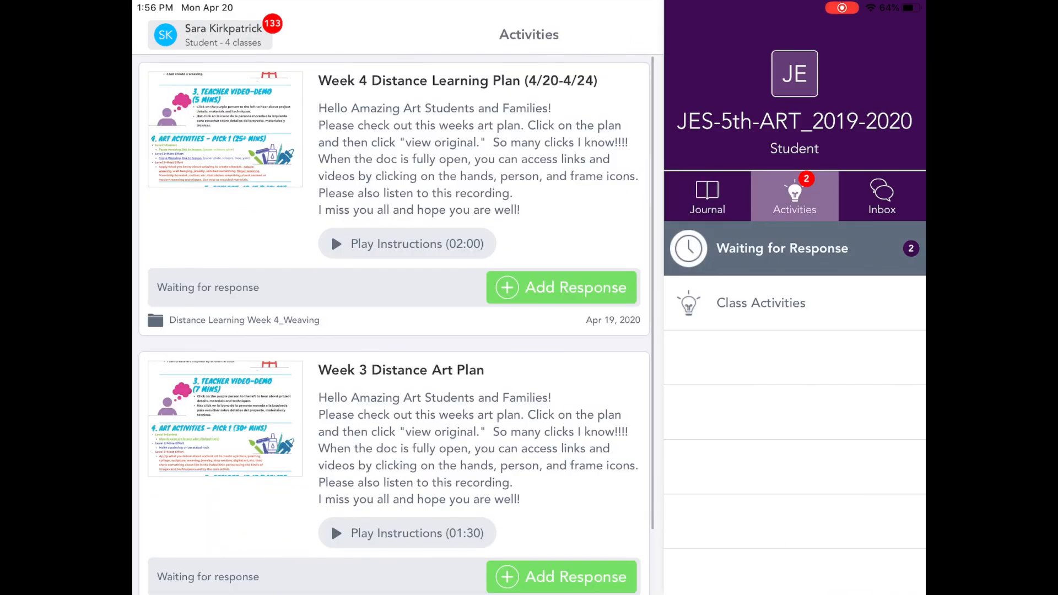